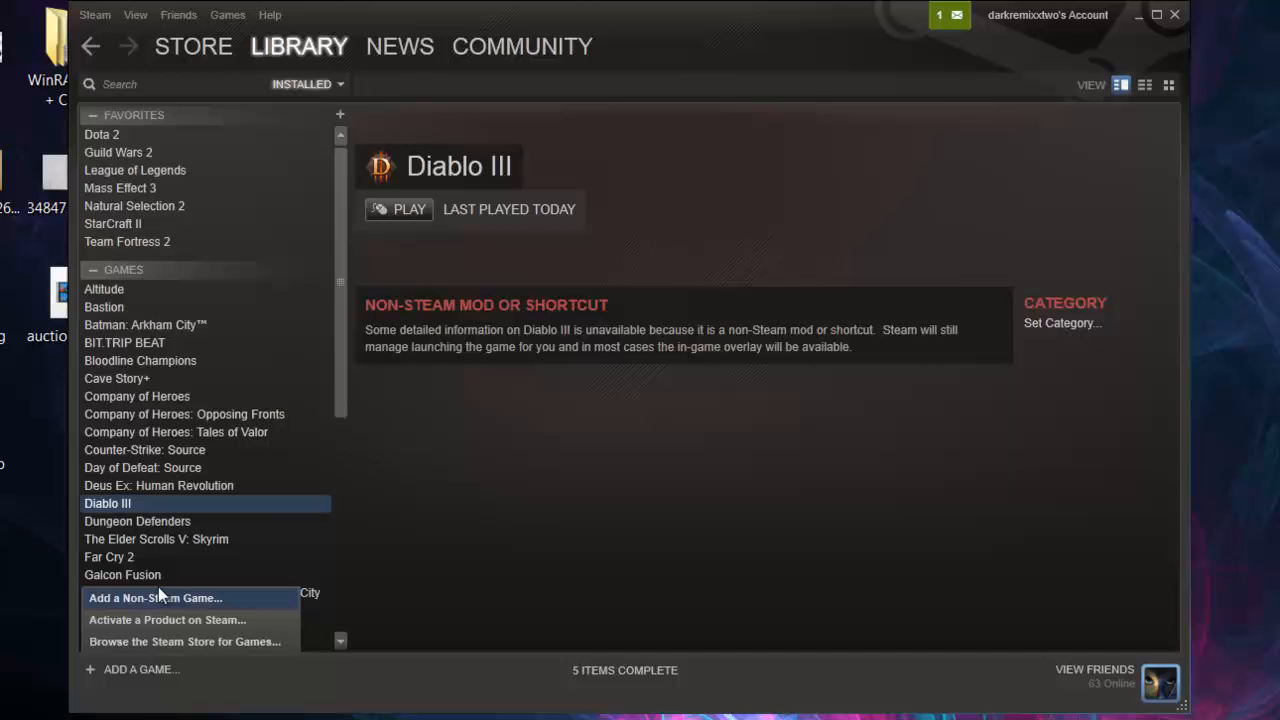
mouse_move(145, 641)
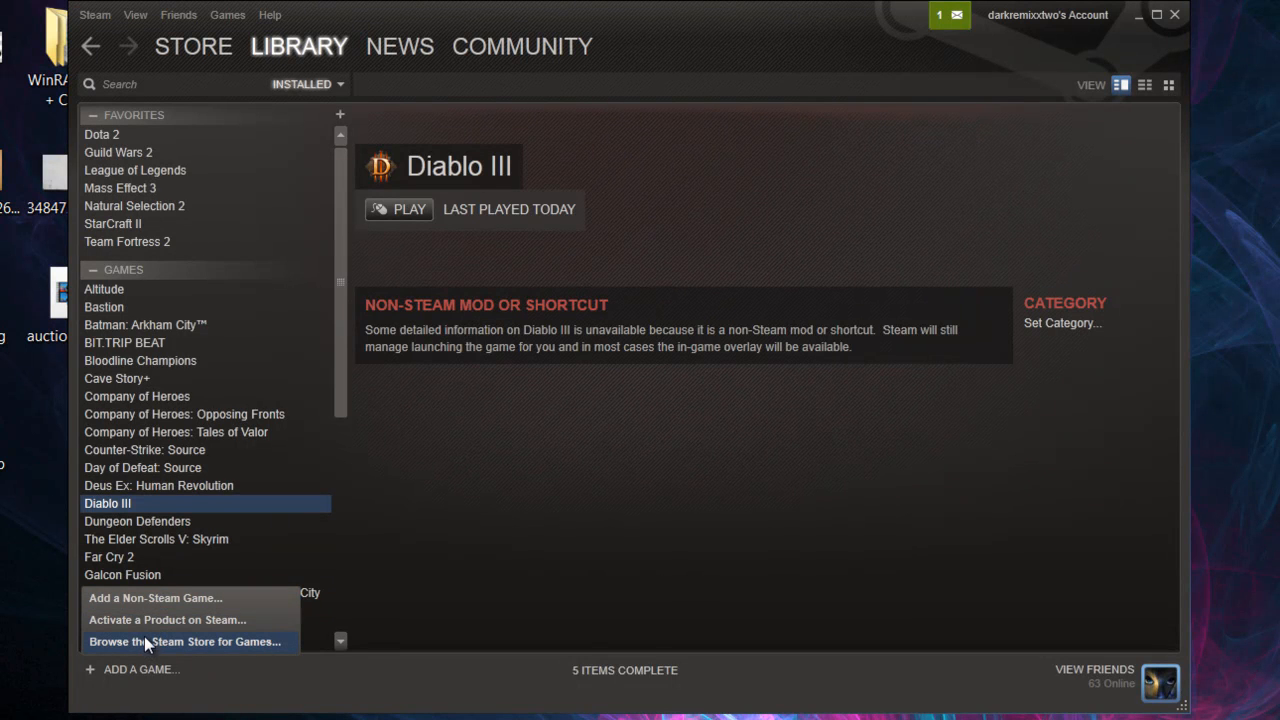
mouse_move(155, 597)
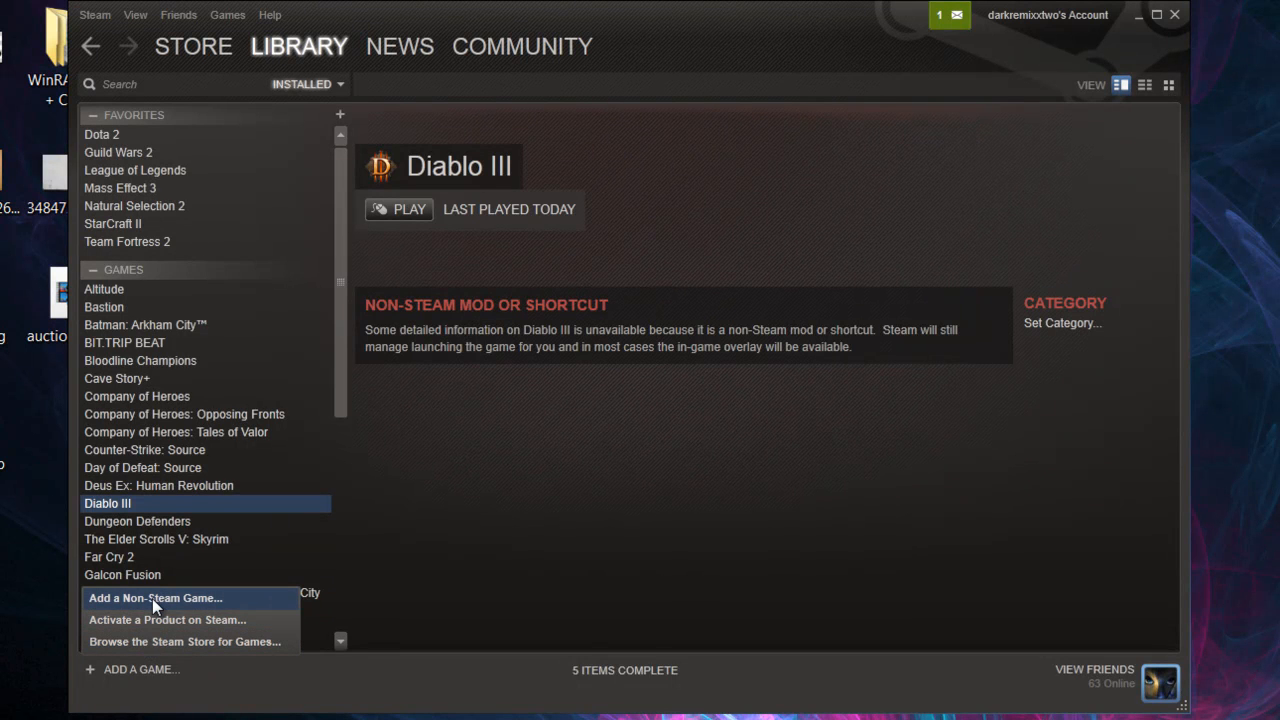
Add a non-Steam game entry and open Diablo III's shortcut properties from the library
click(155, 597)
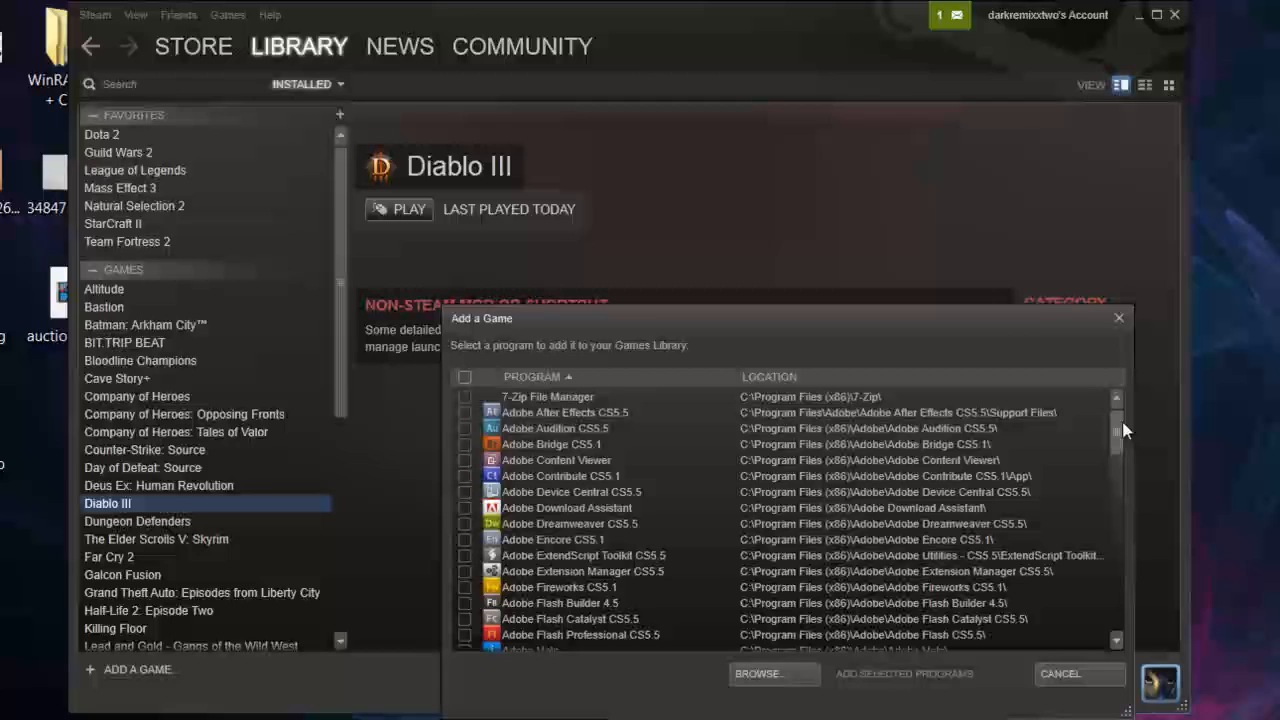
scroll(down, 3)
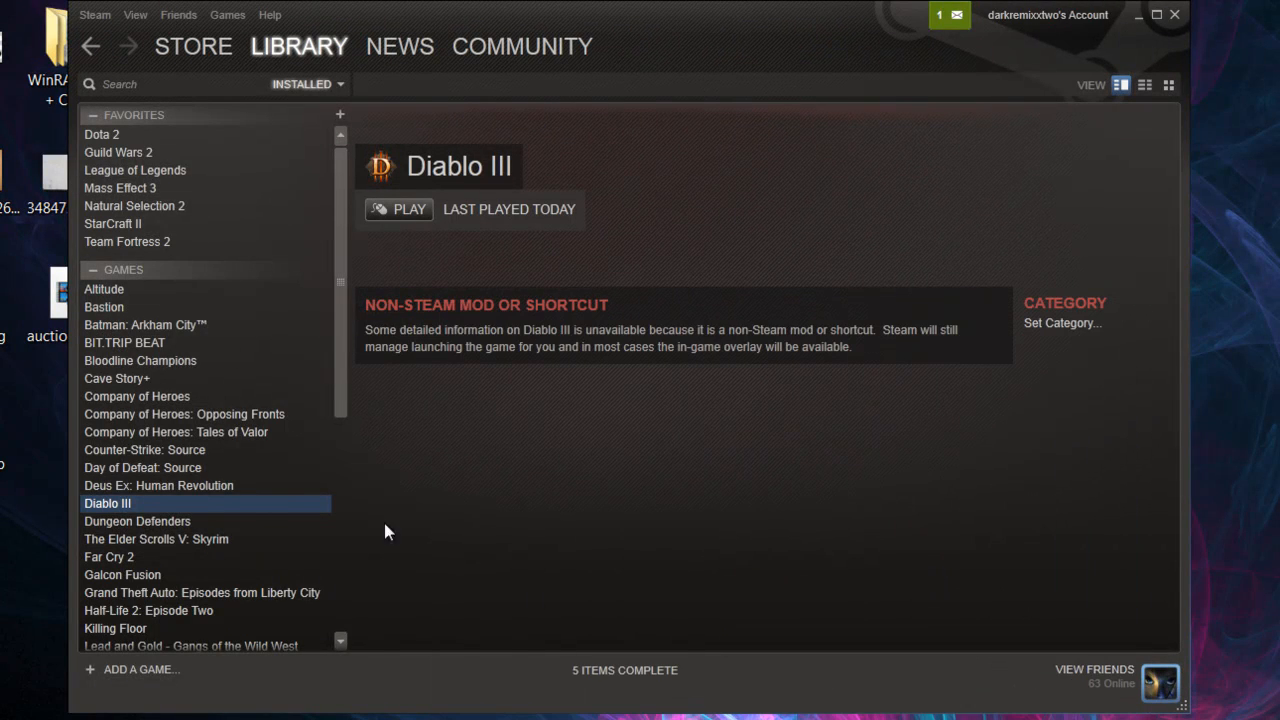
mouse_move(225, 456)
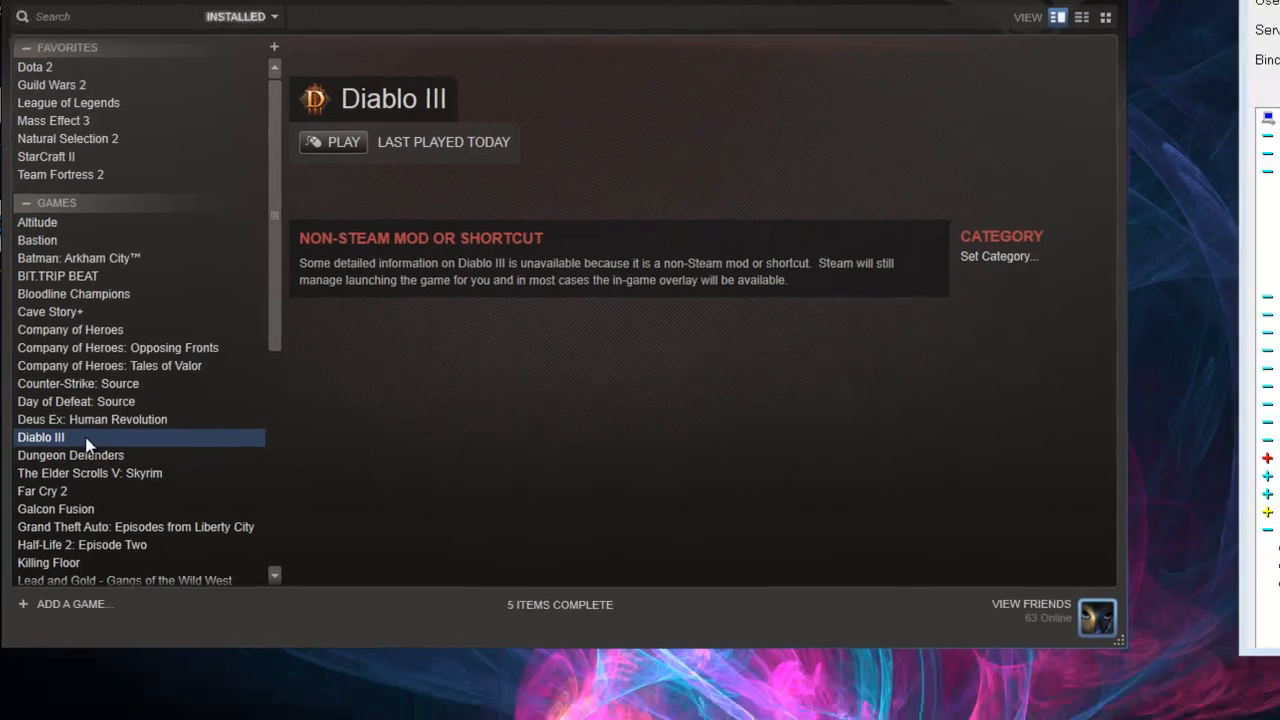
right_click(41, 437)
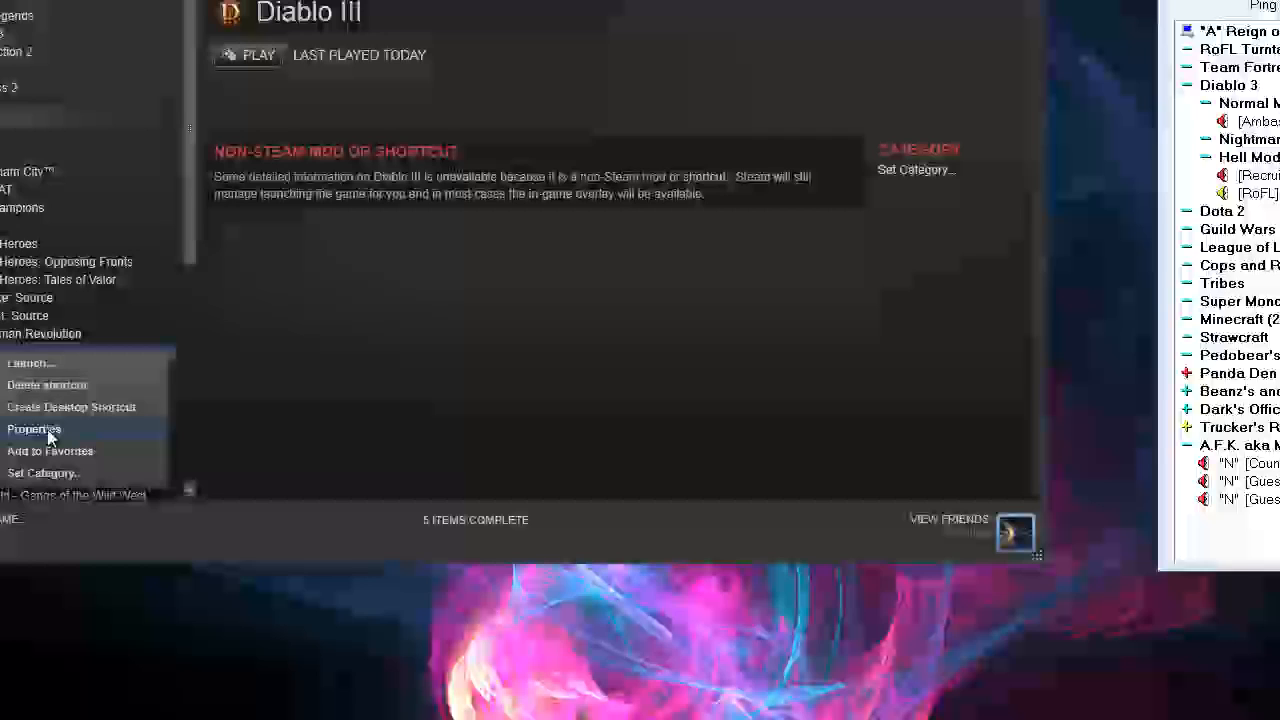
click(33, 428)
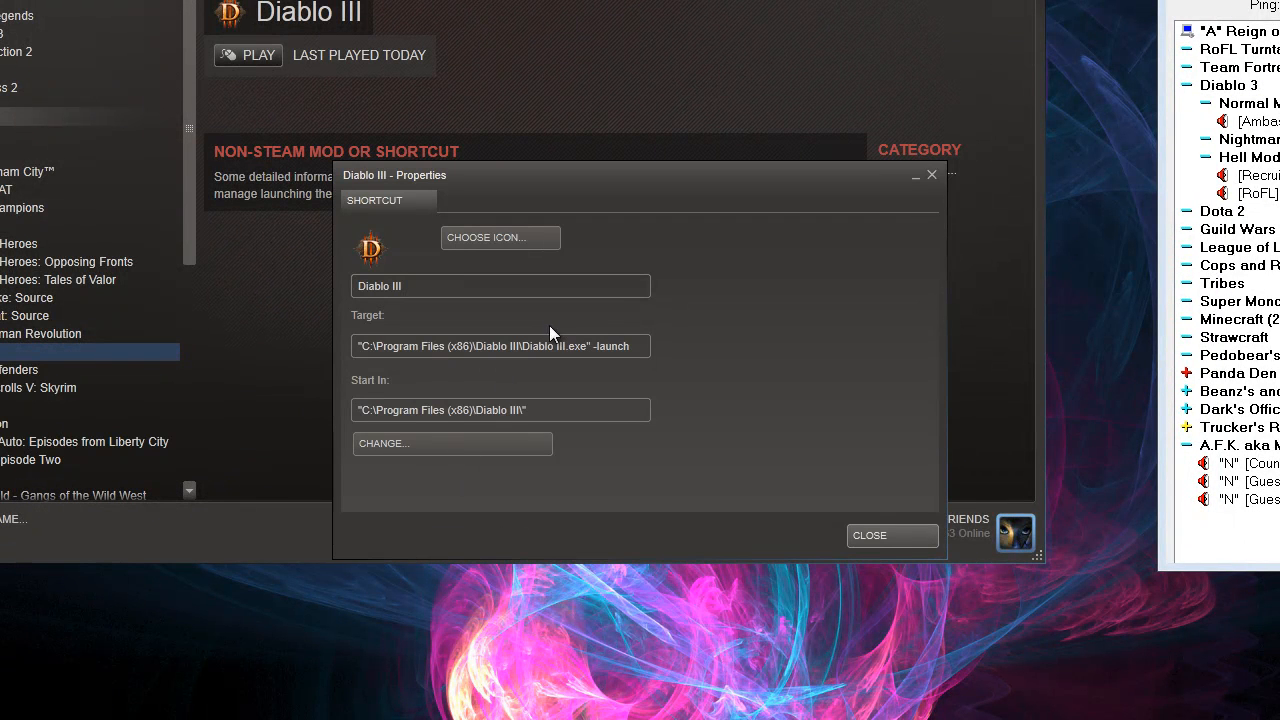
mouse_move(535, 352)
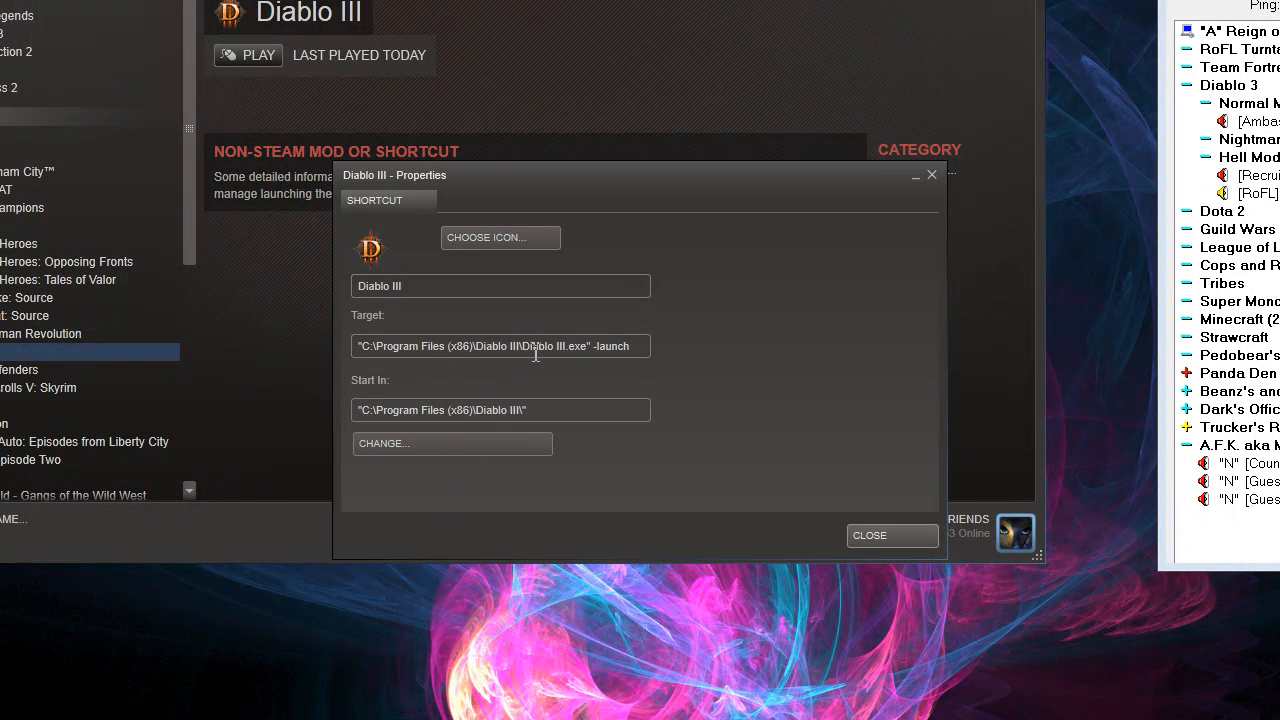
mouse_move(435, 454)
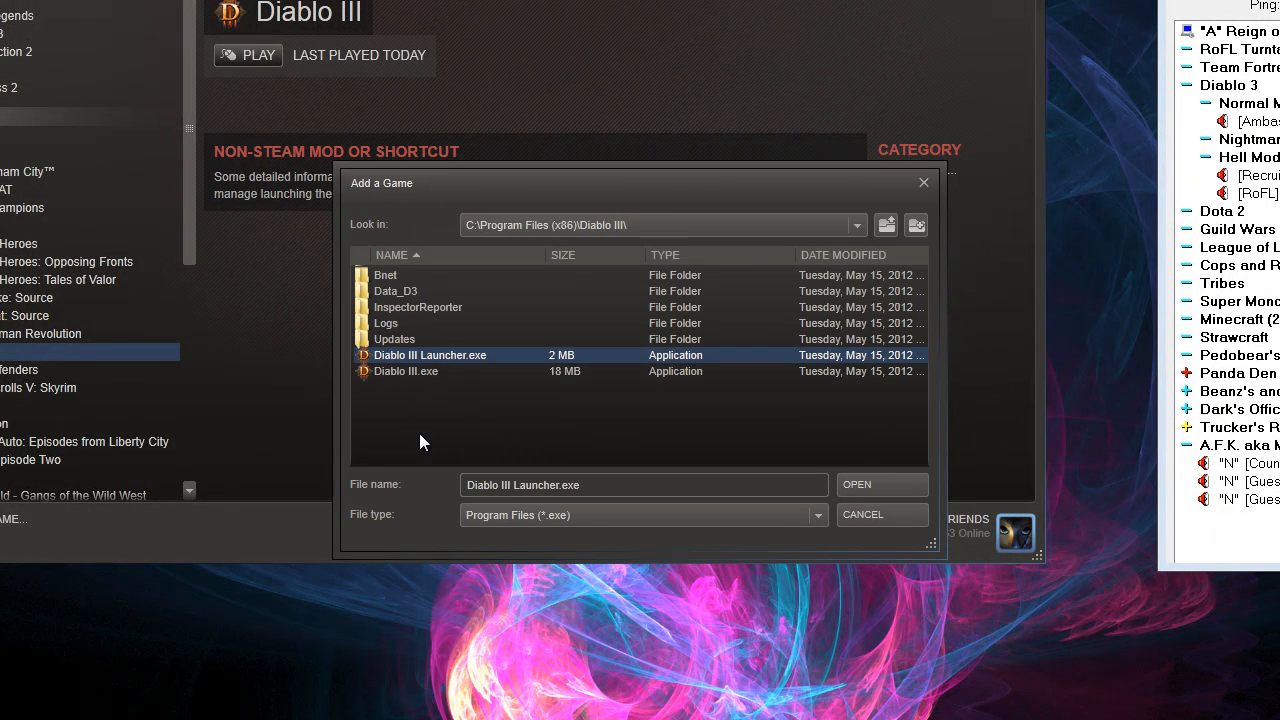
Select Diablo III.exe in the install folder as the shortcut target
click(406, 371)
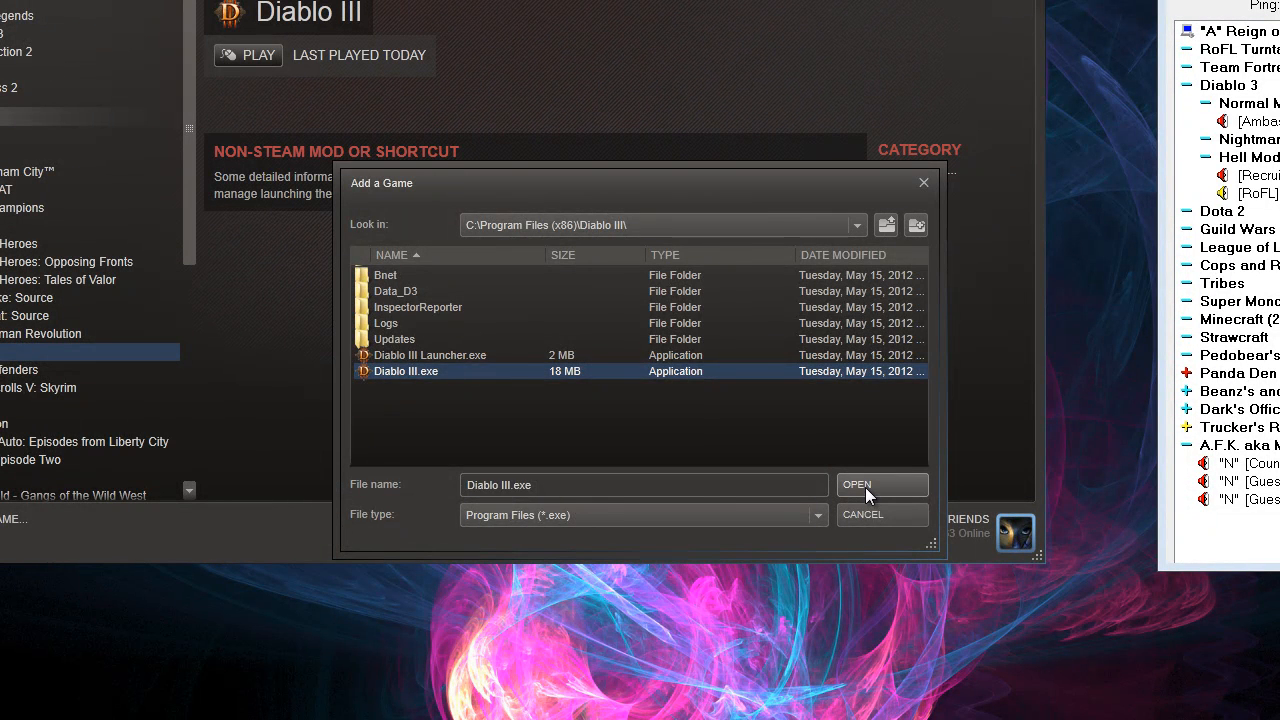
click(857, 484)
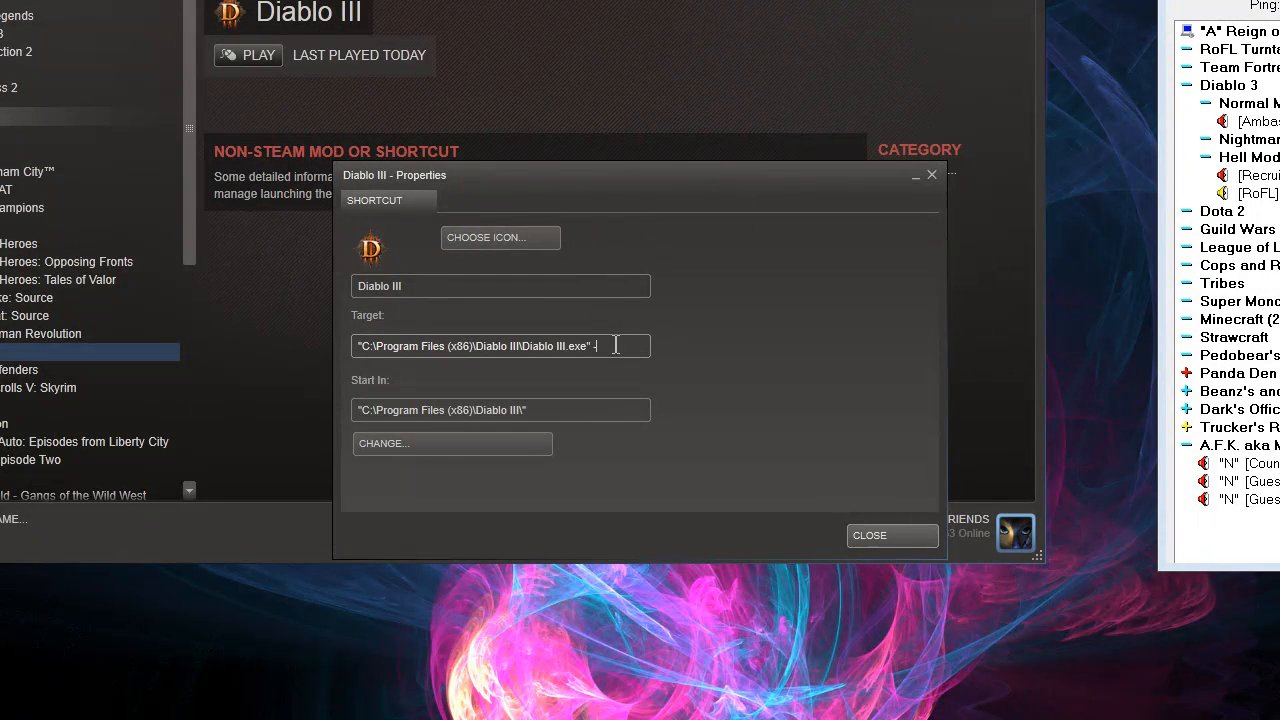
Append the -launch option to the Diablo III.exe target path
text(-launch)
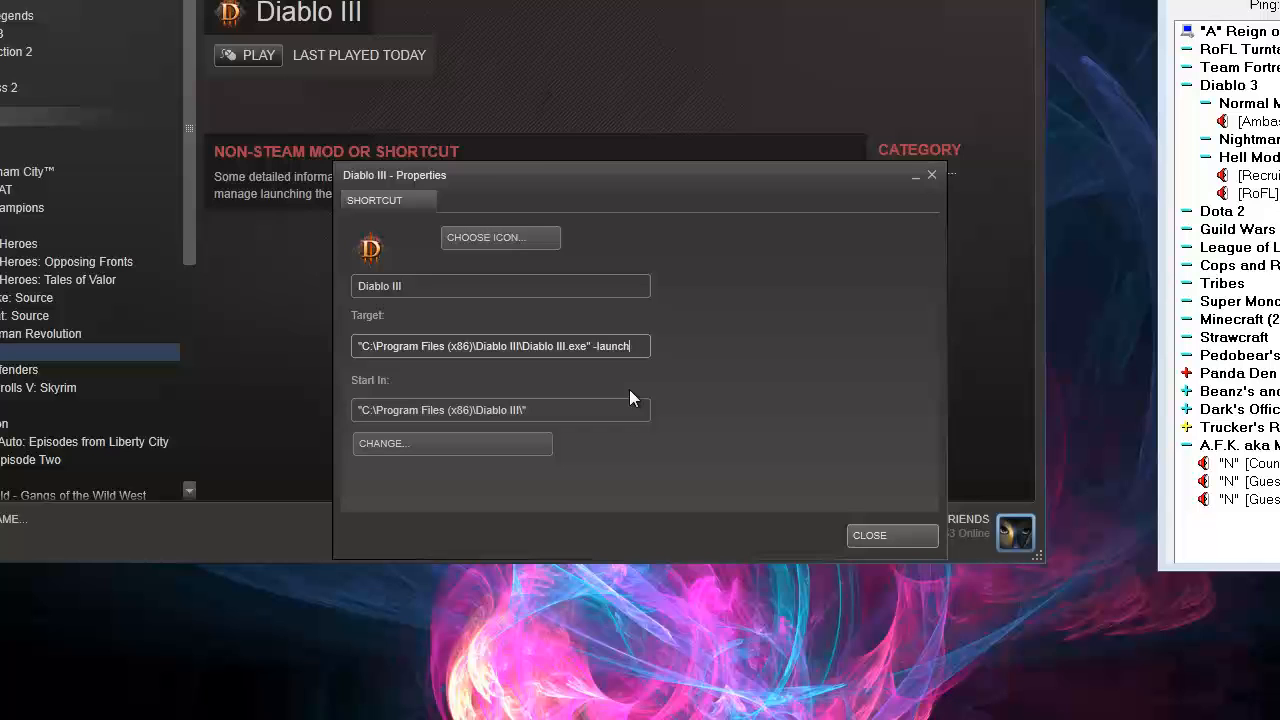
mouse_move(879, 546)
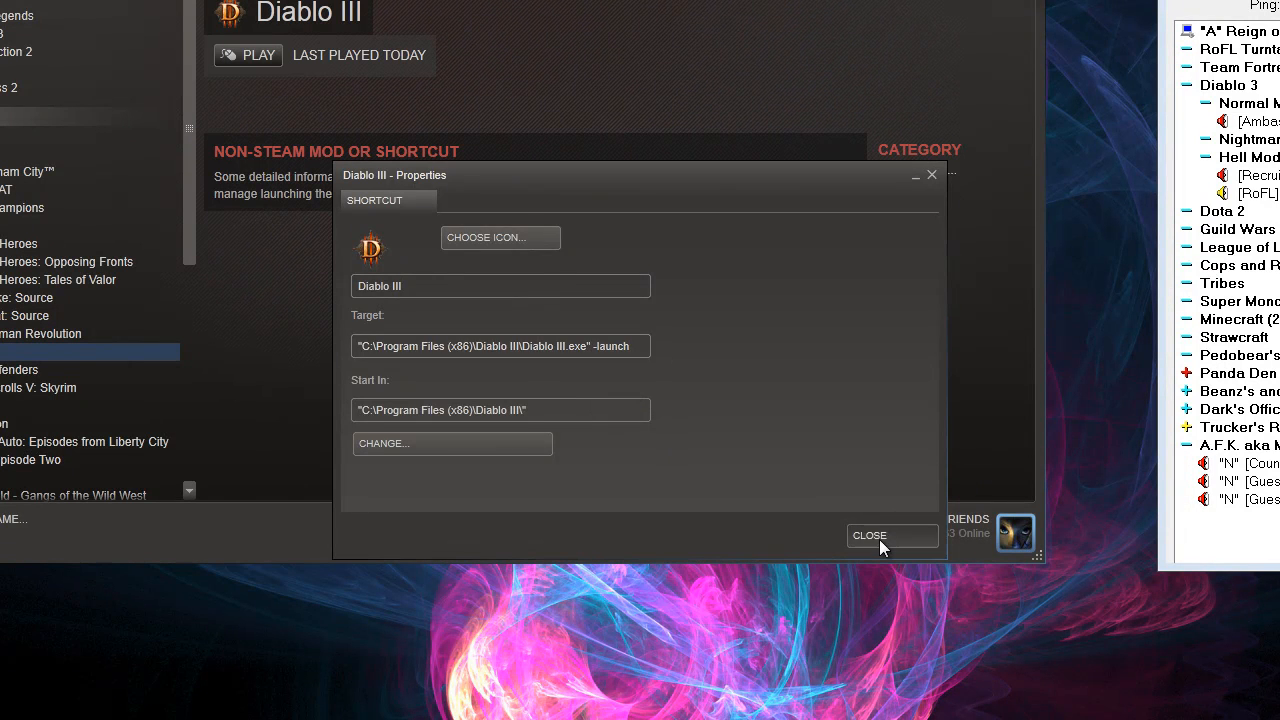
Launch Diablo III from Steam to the Battle.net login screen and bring up the Steam overlay with Shift+Tab
click(869, 535)
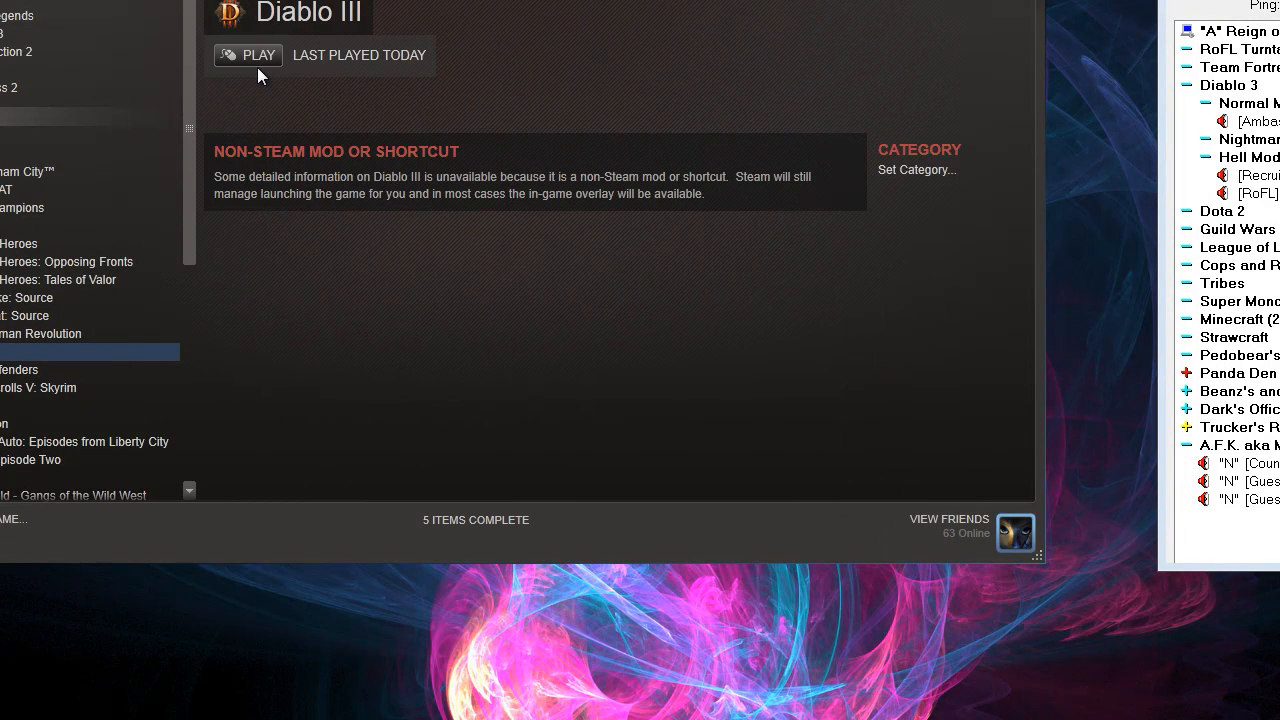
click(248, 55)
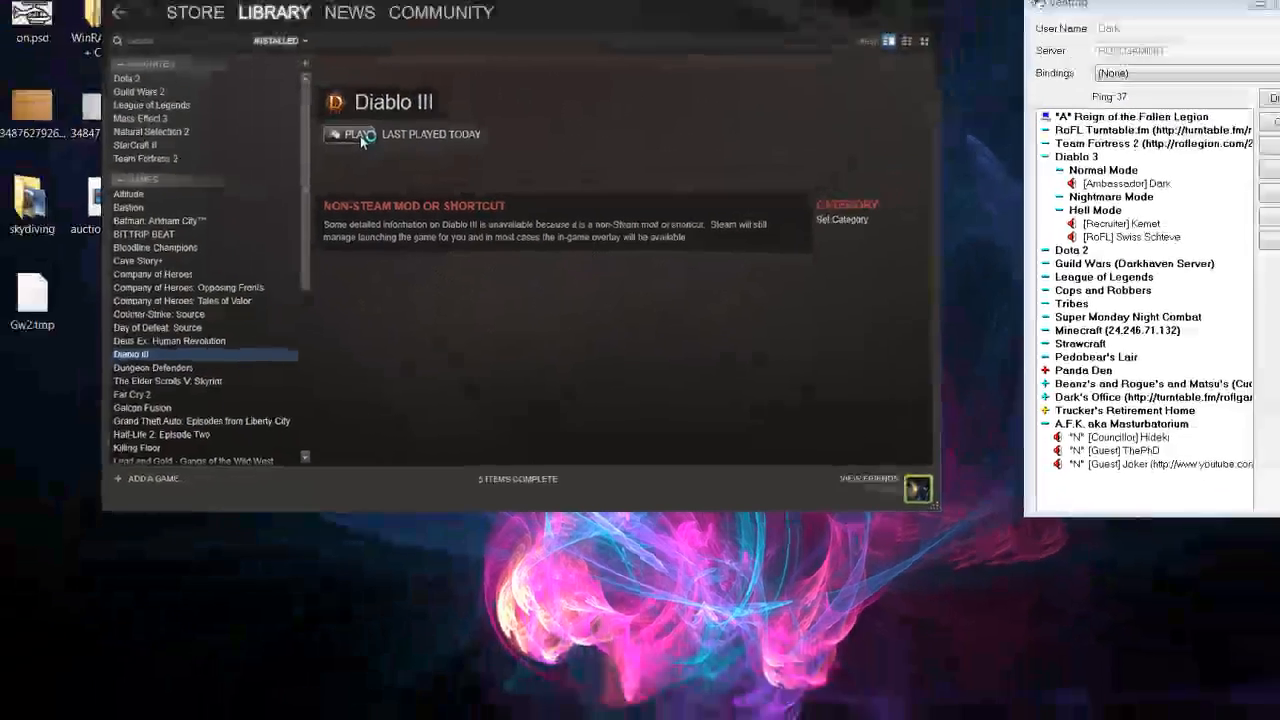
click(358, 134)
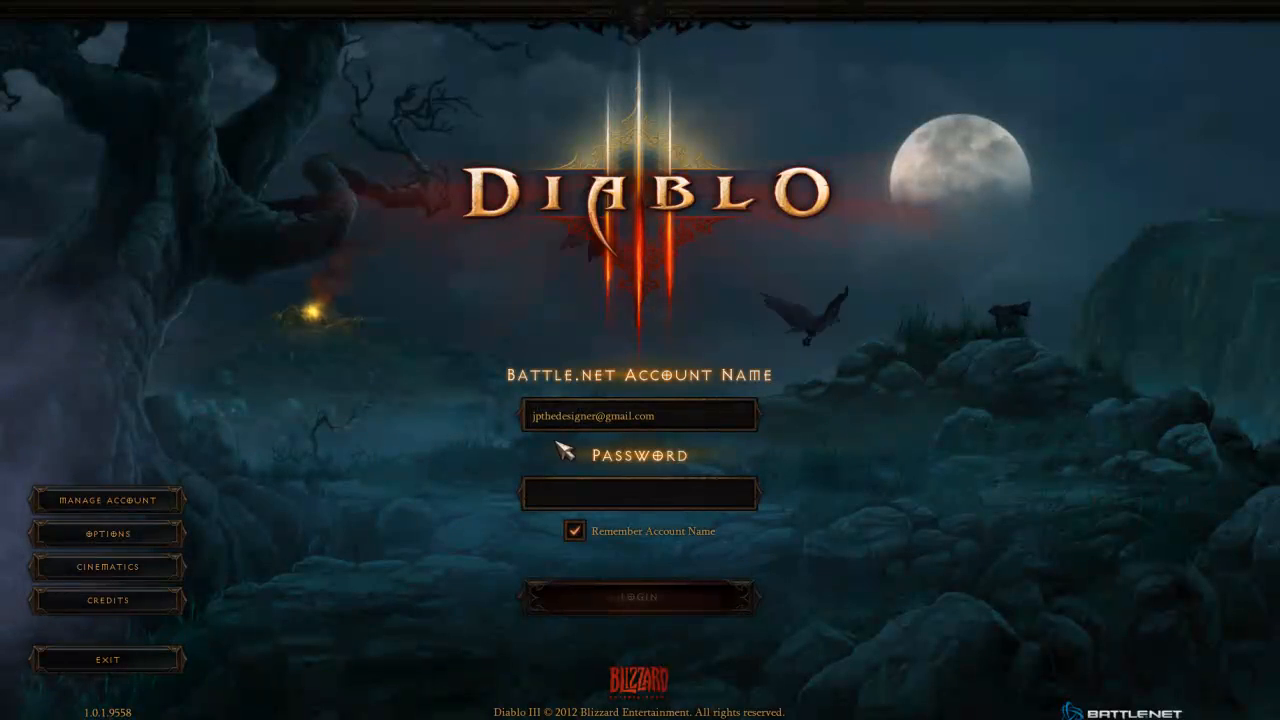
click(639, 493)
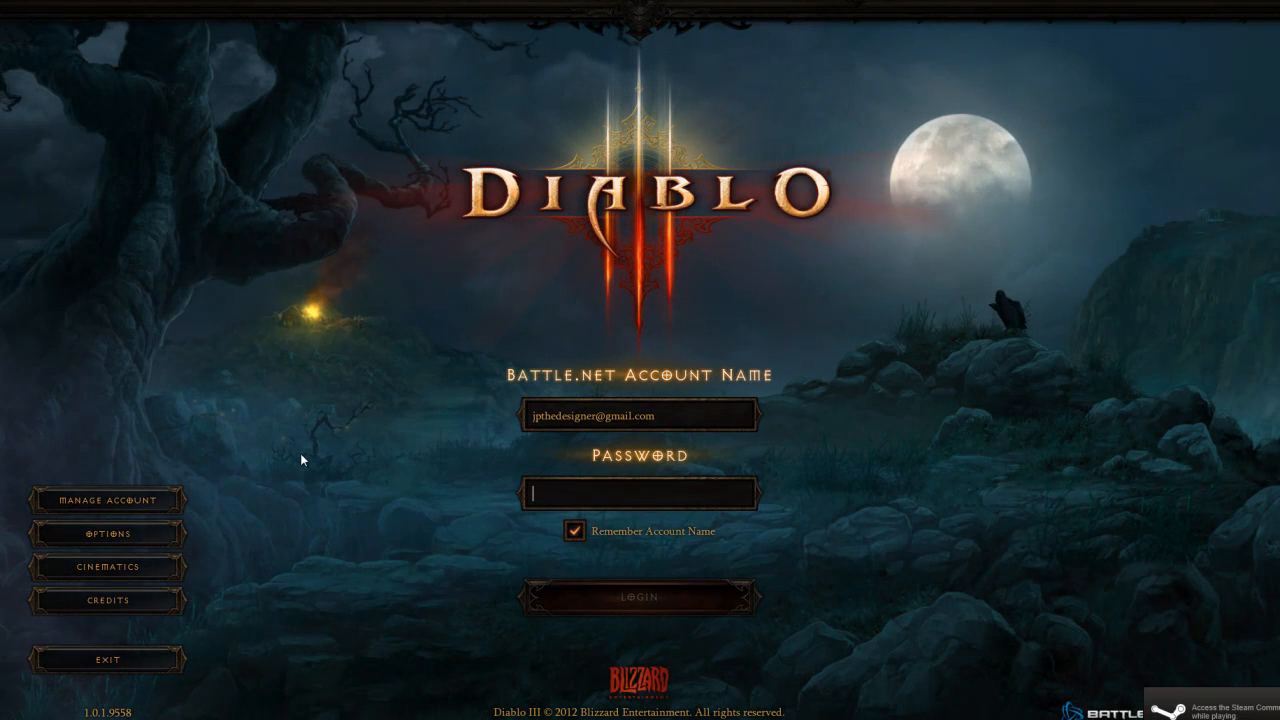
key(shift+tab)
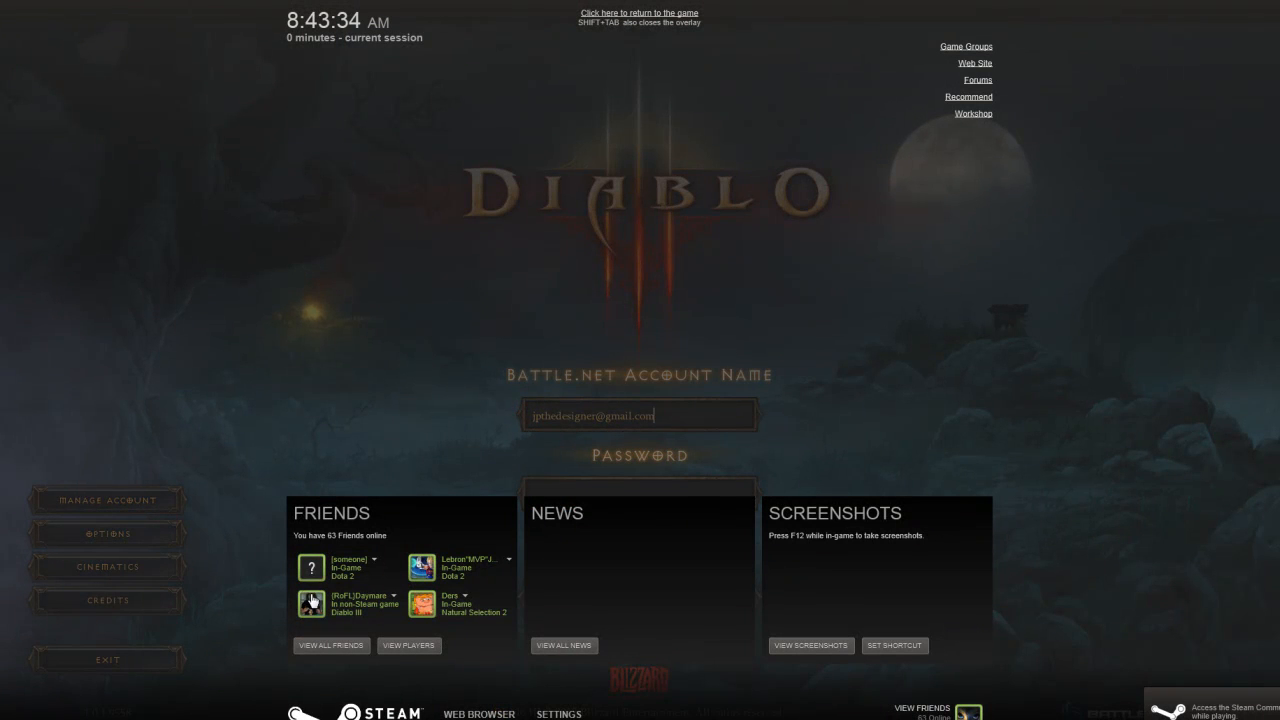
mouse_move(425, 615)
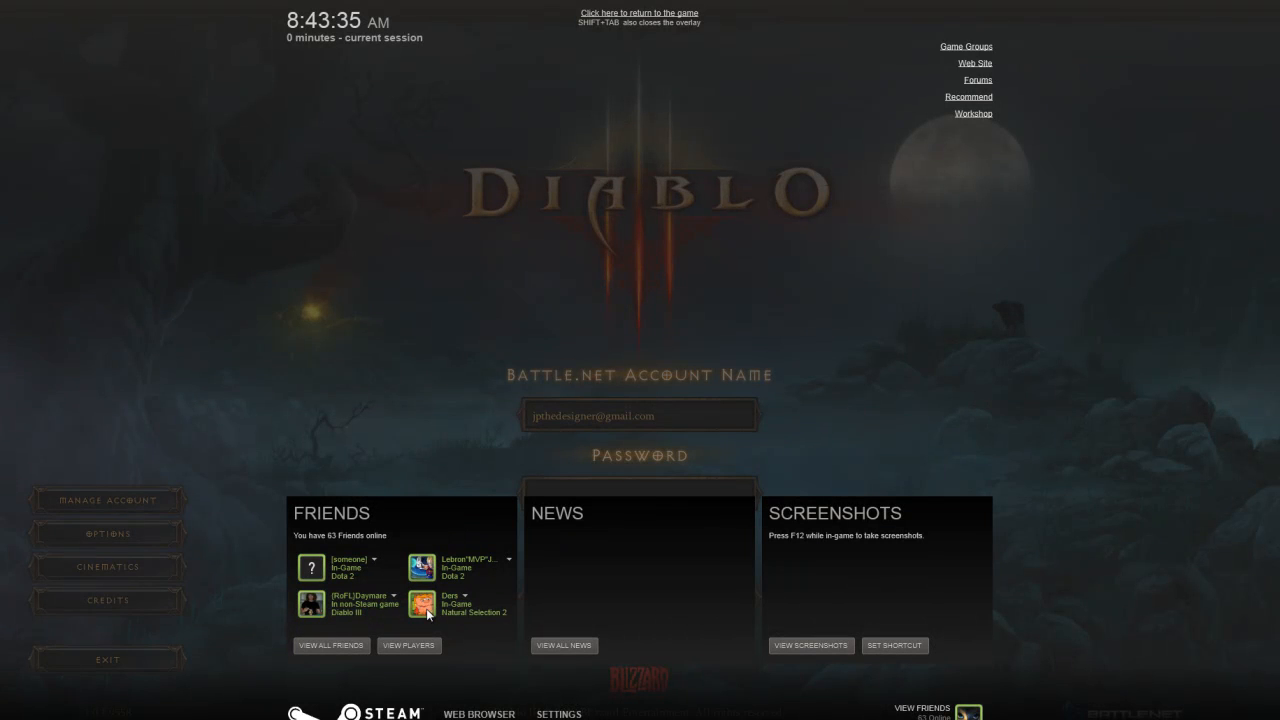